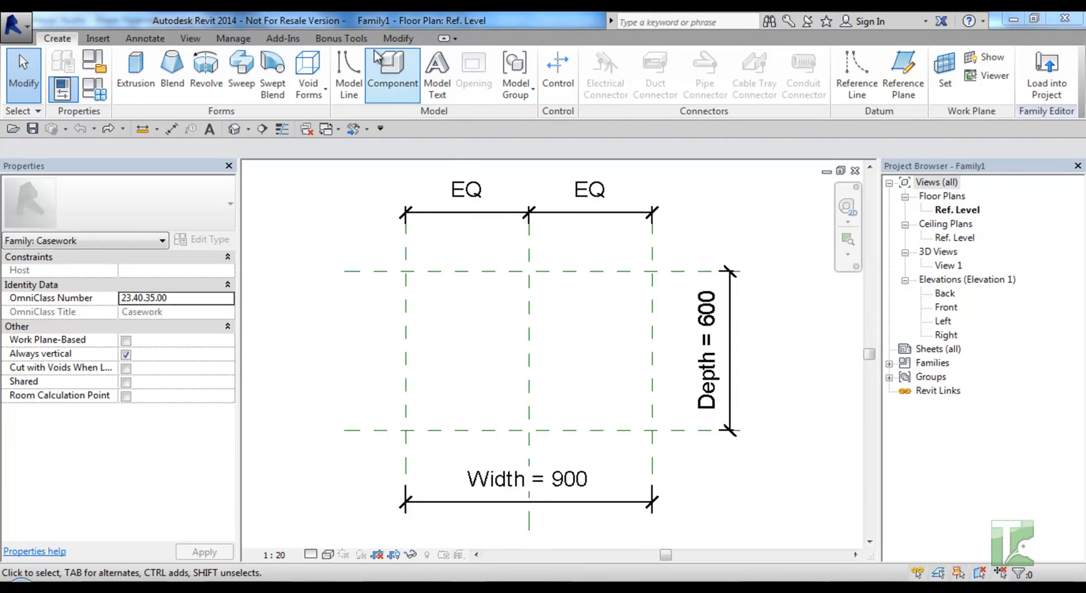
Launch the Add Shared Parameters tool from the Bonus Tools ribbon
left_click(340, 38)
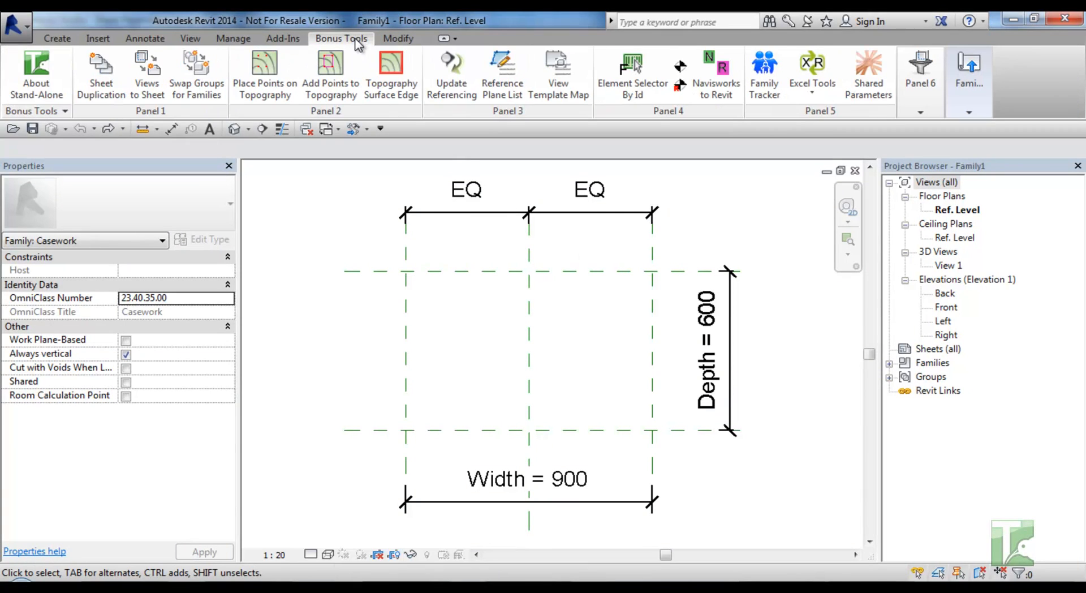
left_click(868, 75)
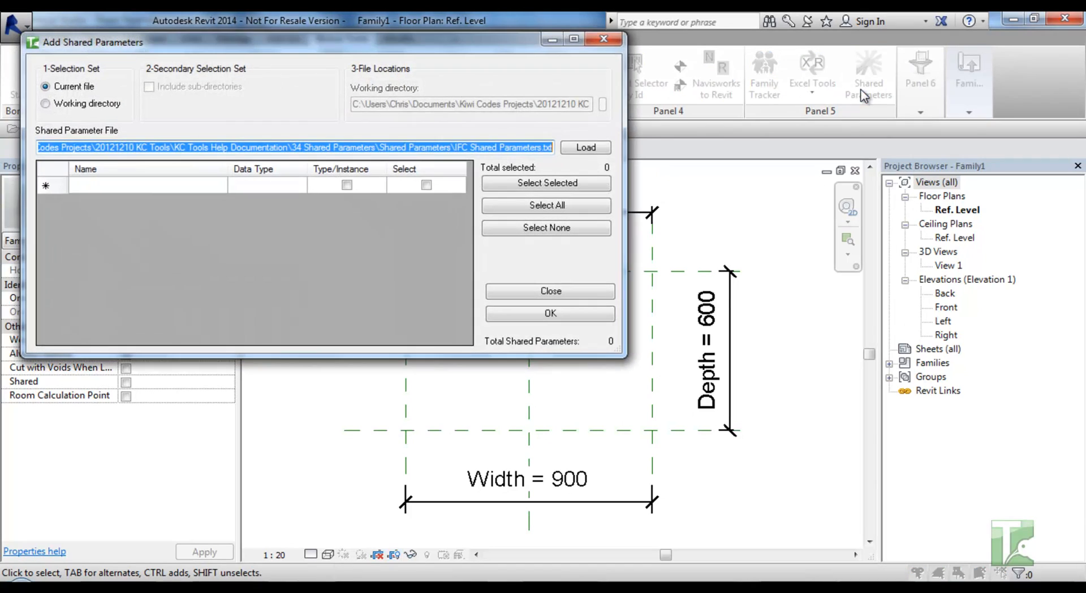
mouse_move(488, 55)
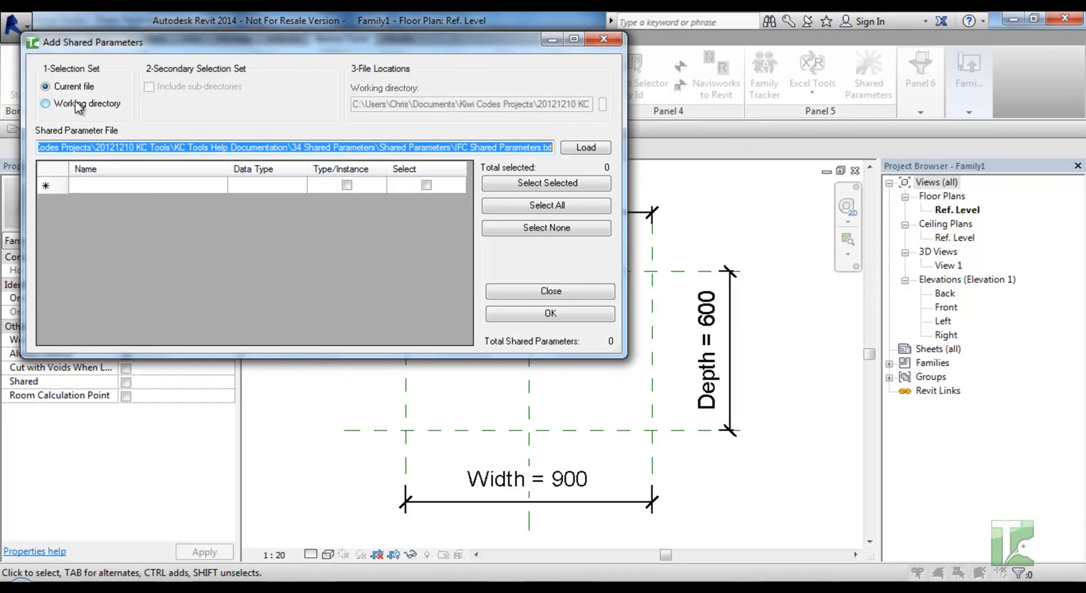
Target the Shared Parameters folder as working directory, including its sub-directories
left_click(46, 103)
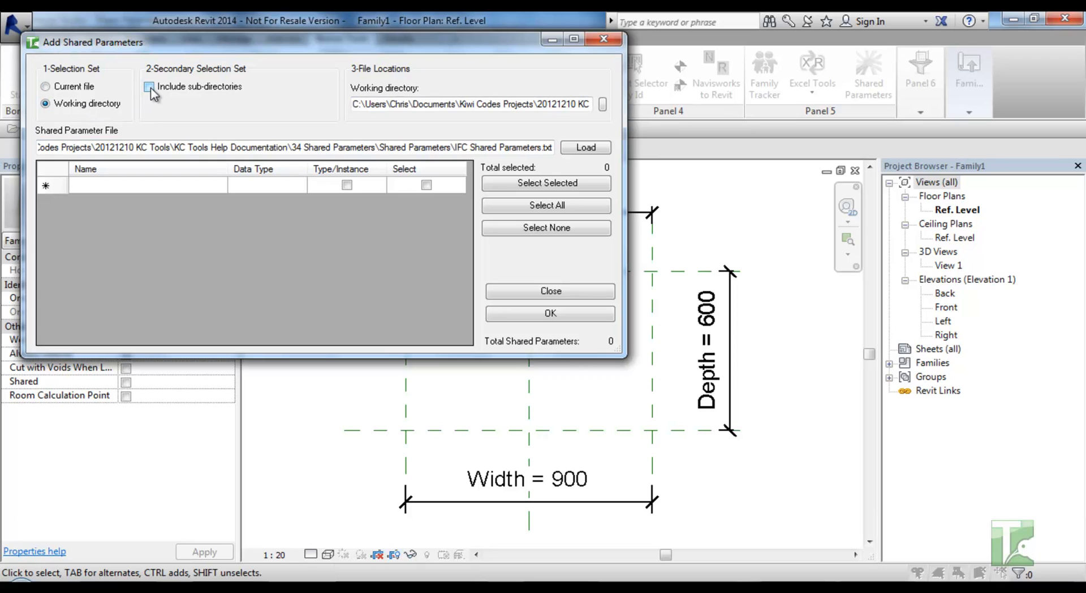
left_click(149, 86)
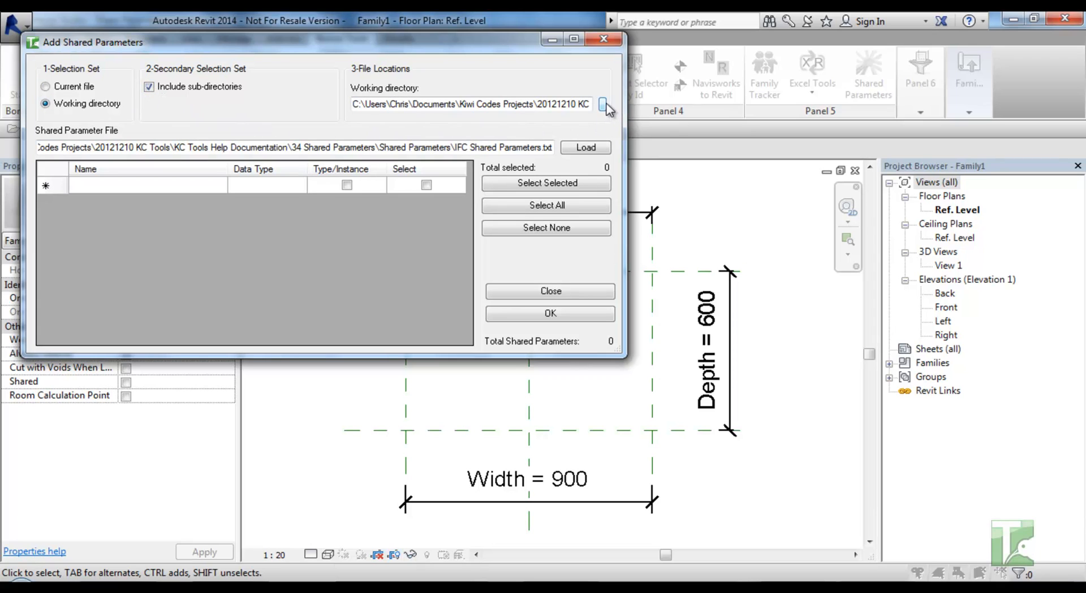
left_click(601, 104)
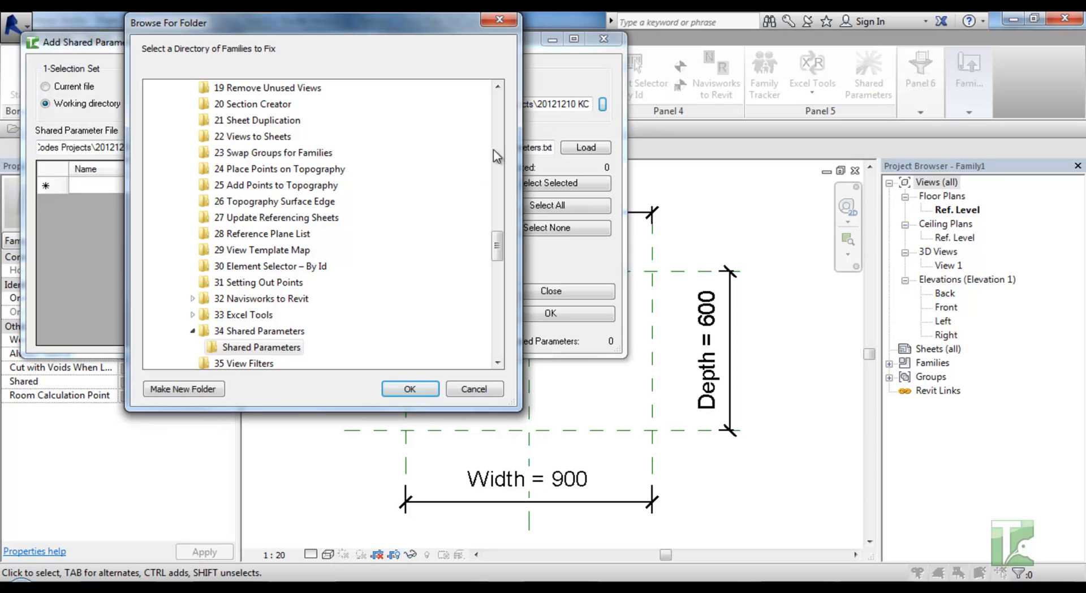
left_click(262, 347)
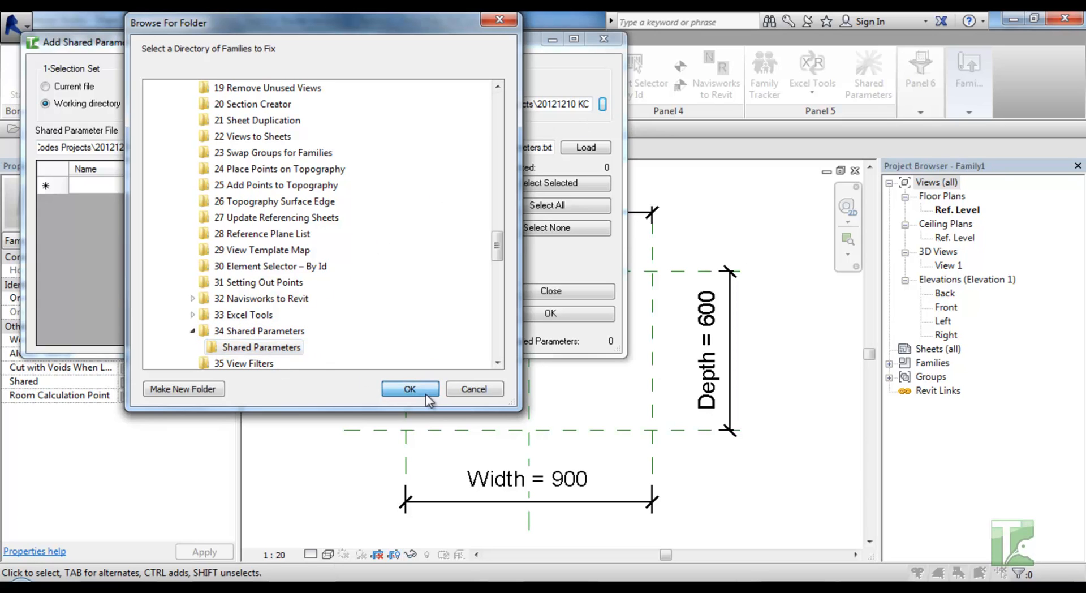
left_click(409, 388)
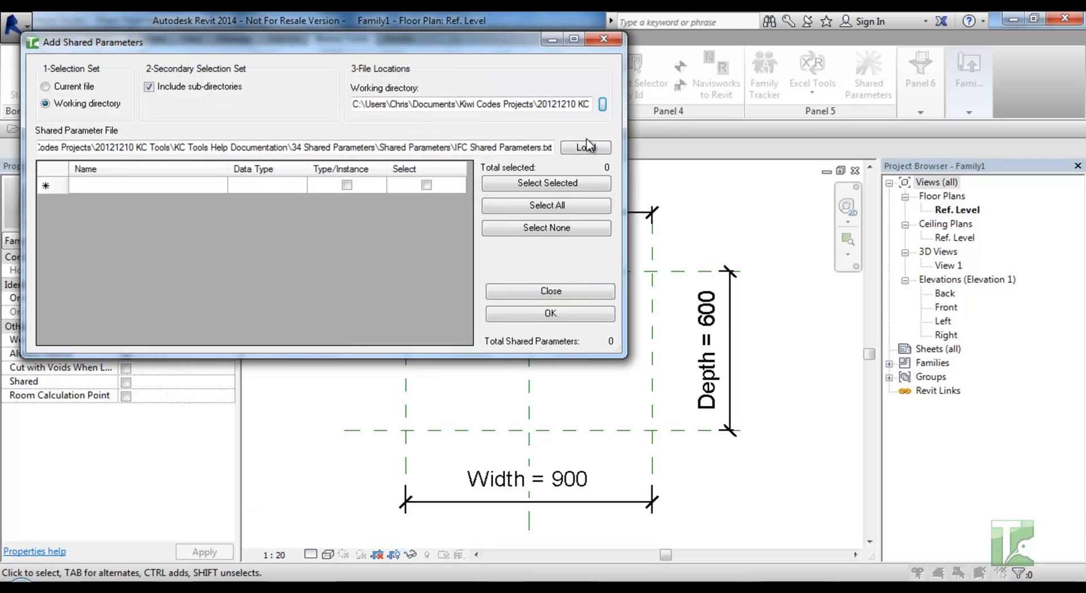
Load IFC Shared Parameters.txt so its 115 shared parameters are listed
left_click(585, 147)
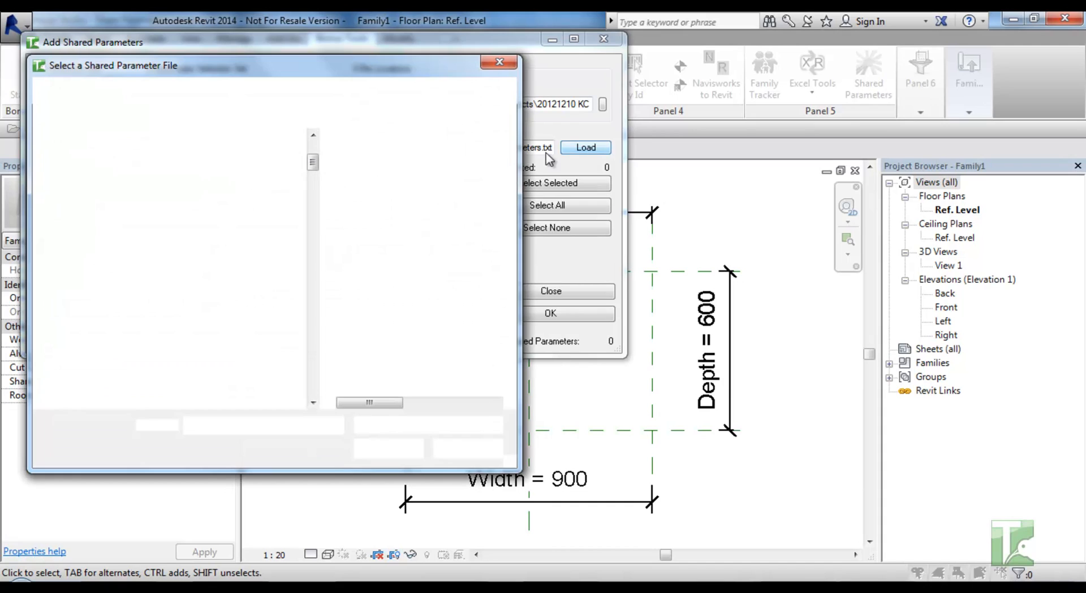
left_click(585, 147)
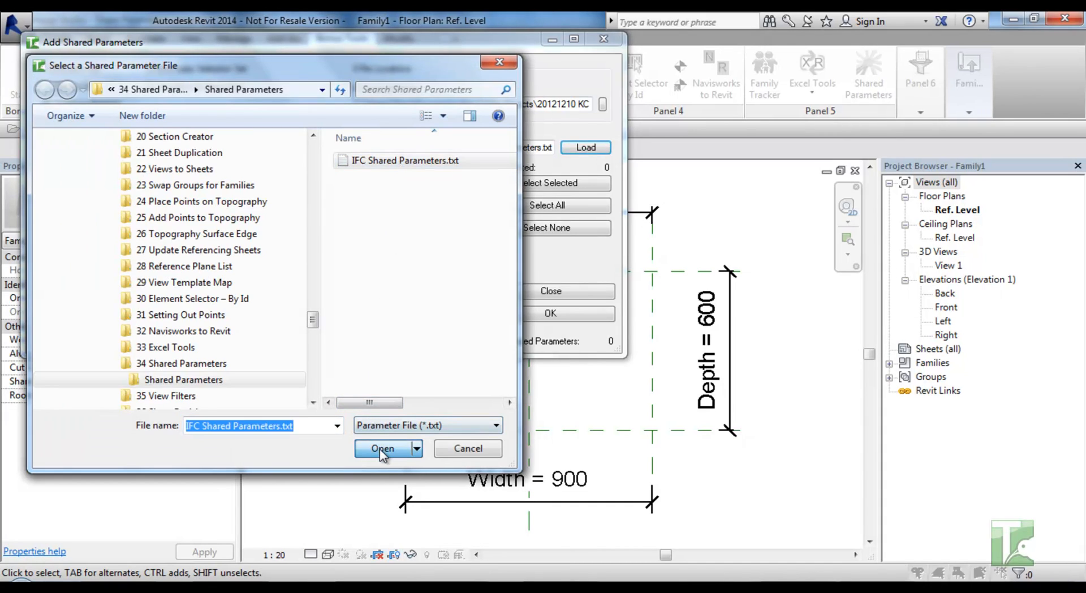
left_click(383, 448)
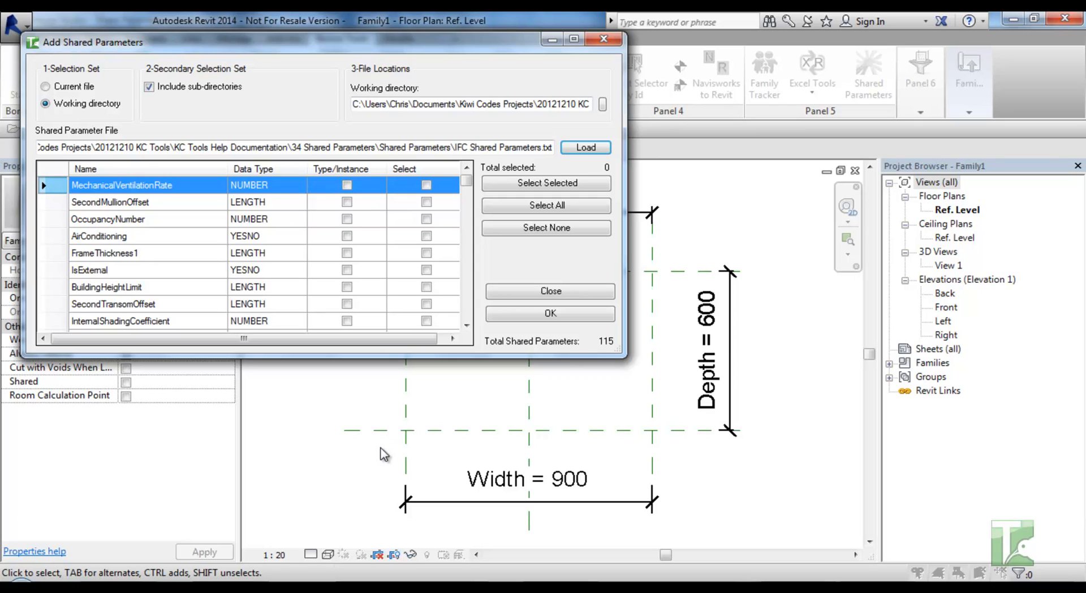
mouse_move(441, 212)
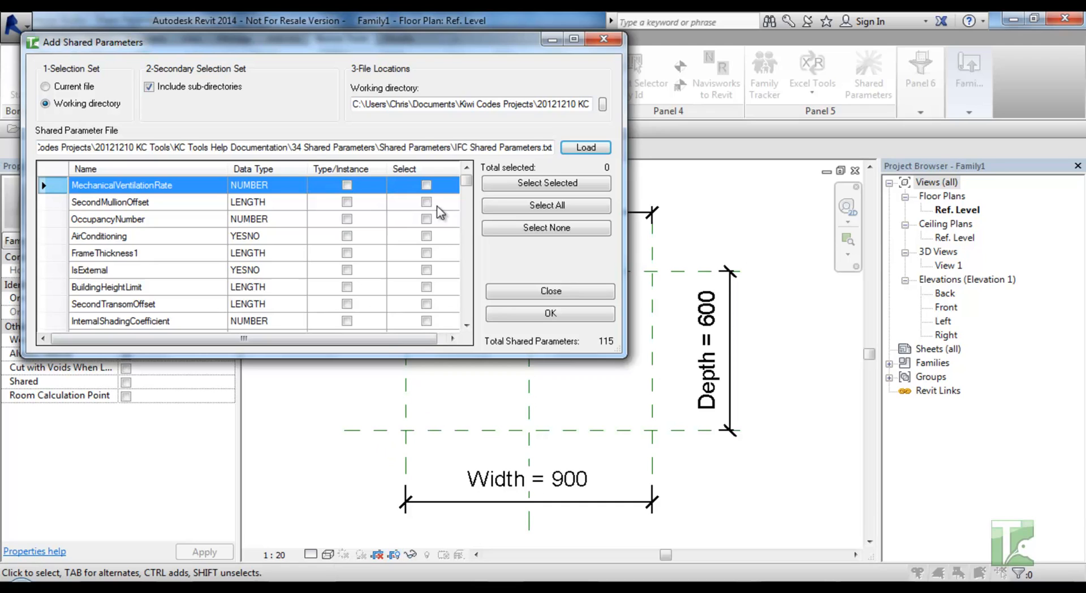
left_click(426, 185)
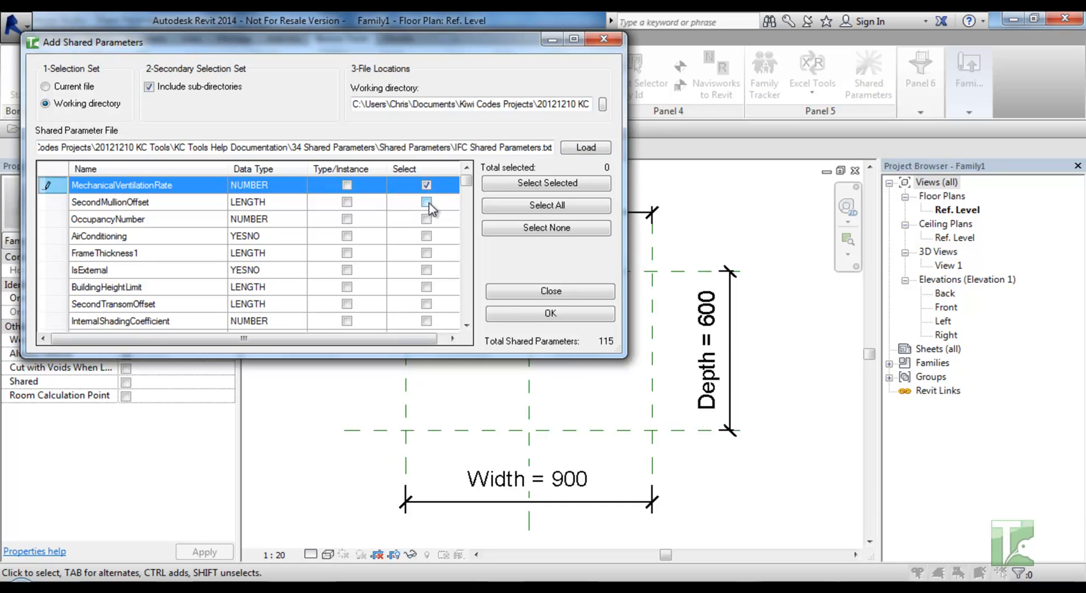
left_click(426, 219)
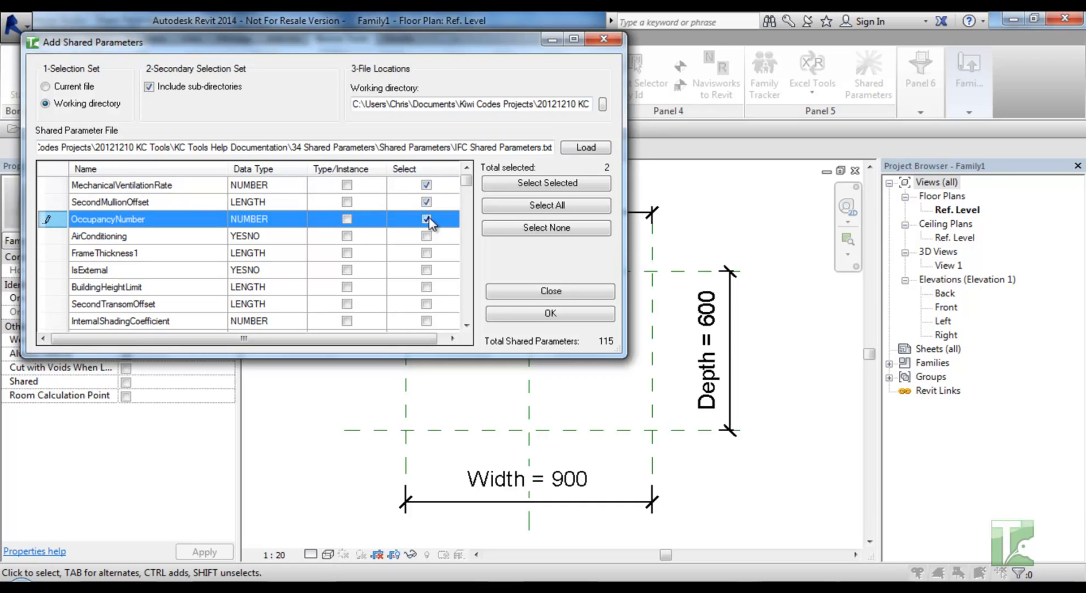
left_click(425, 253)
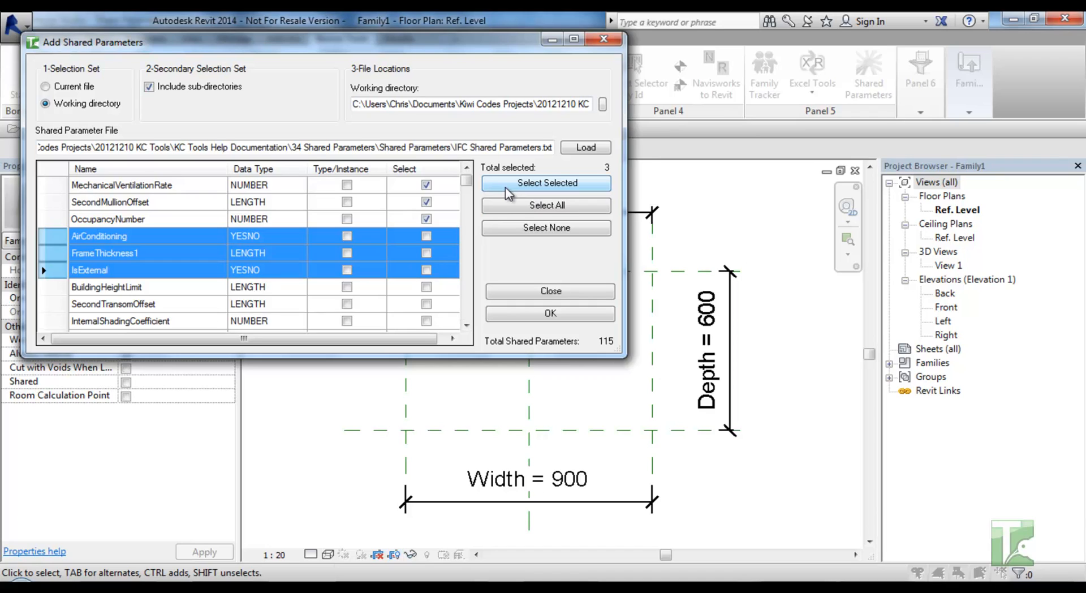
left_click(546, 182)
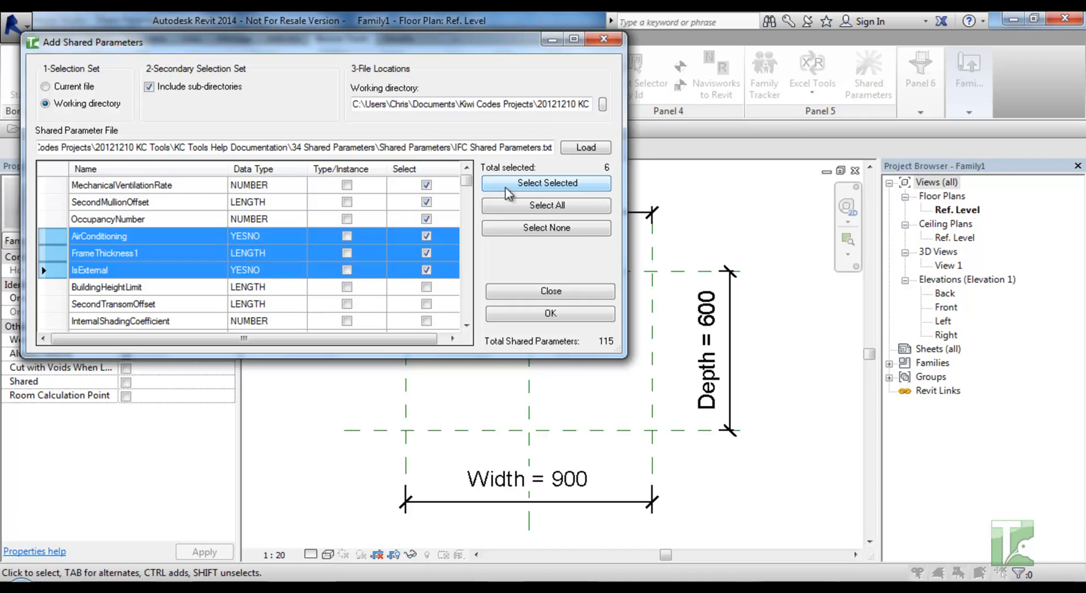
mouse_move(547, 205)
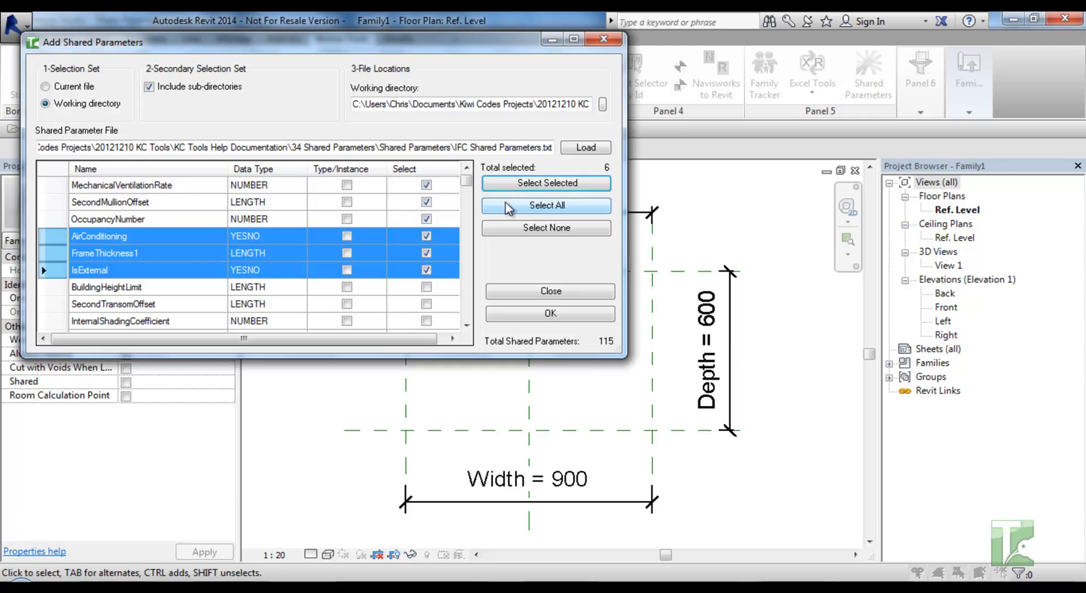
left_click(547, 205)
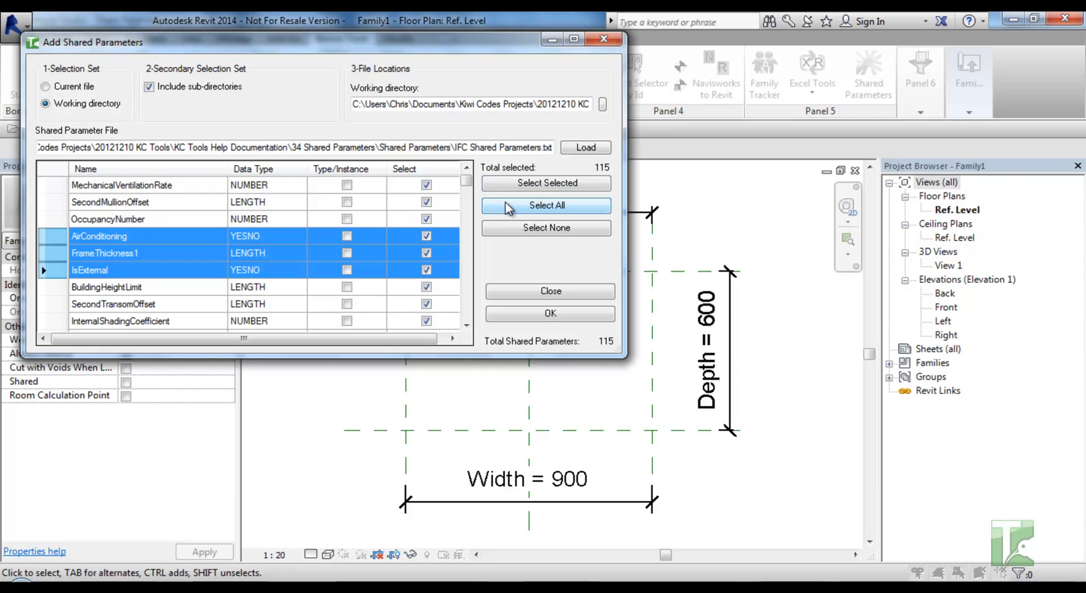
mouse_move(546, 228)
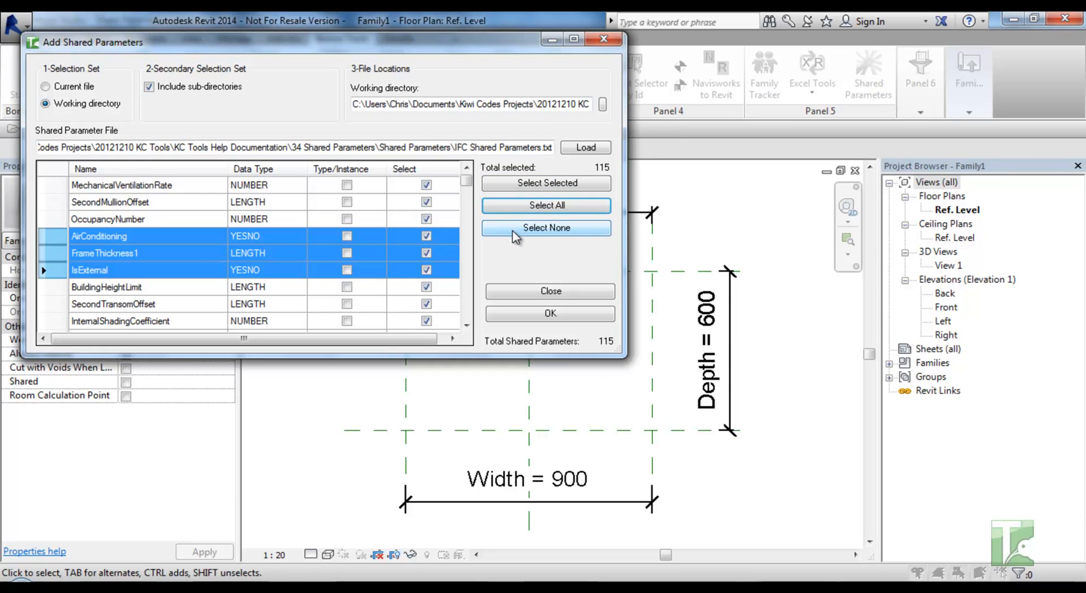
left_click(546, 227)
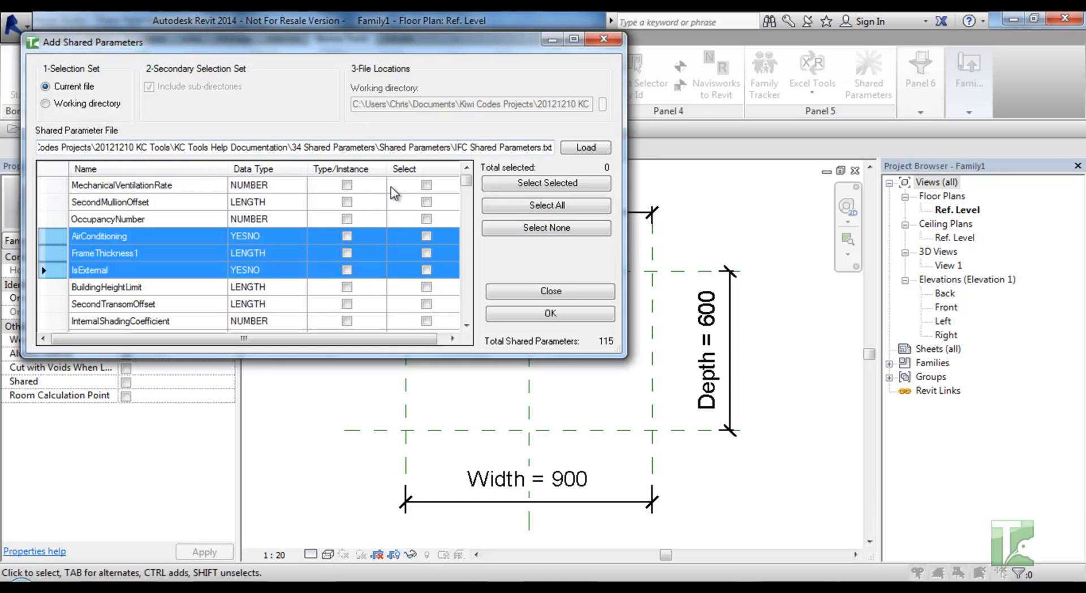
Add MechanicalVentilationRate, SecondMullionOffset and OccupancyNumber as instance parameters to the family
left_click(426, 219)
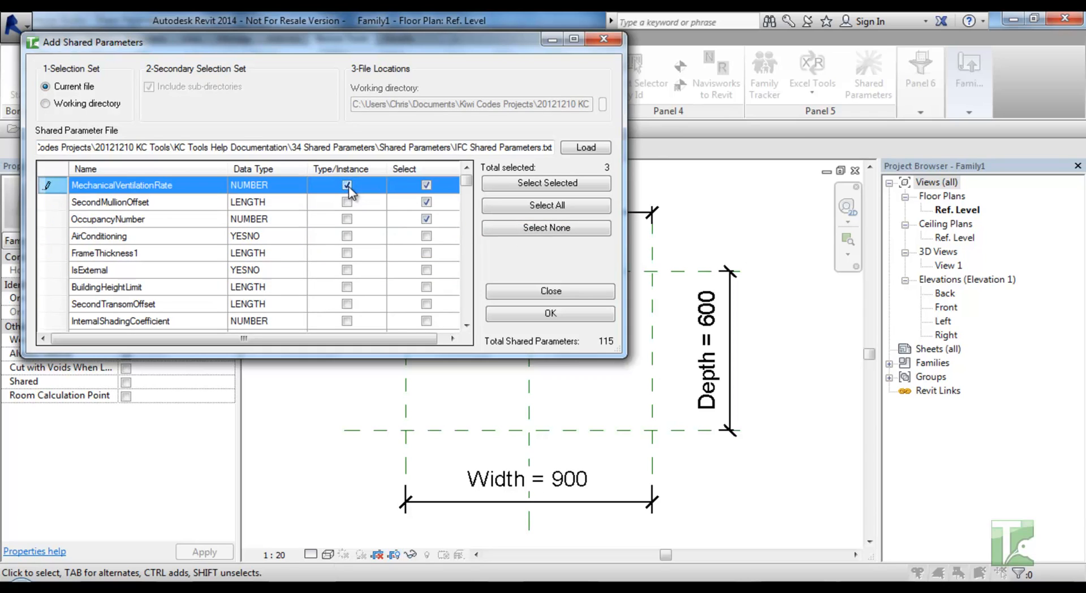
left_click(346, 219)
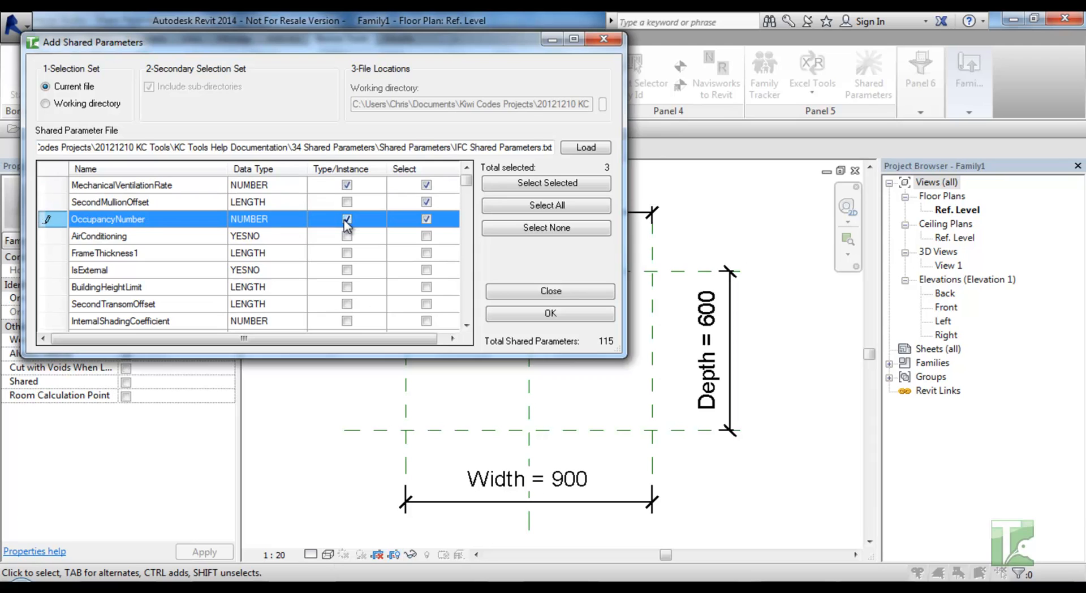
left_click(346, 219)
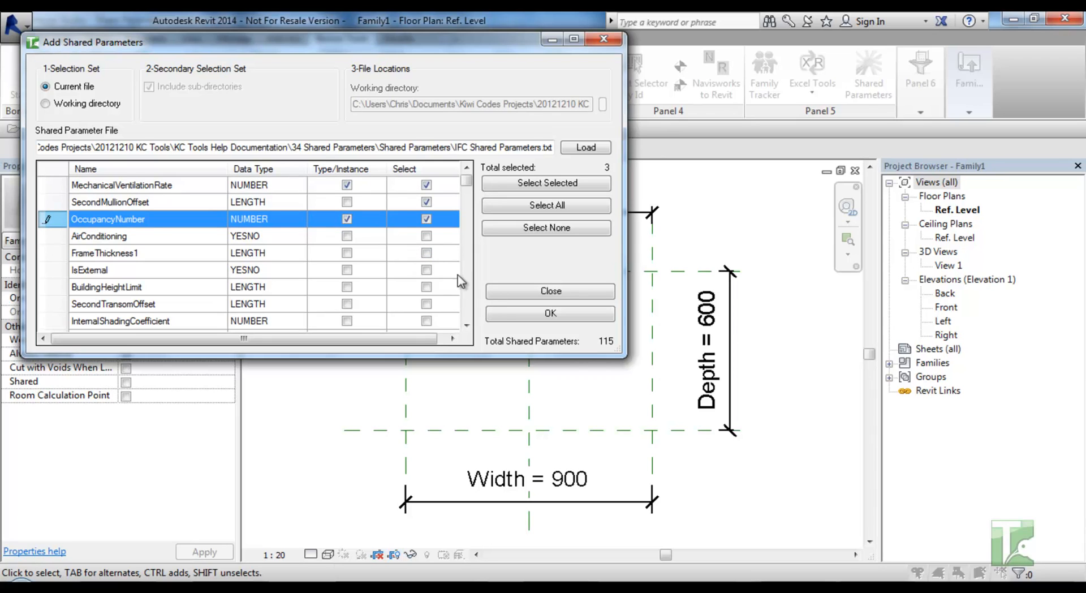
left_click(550, 313)
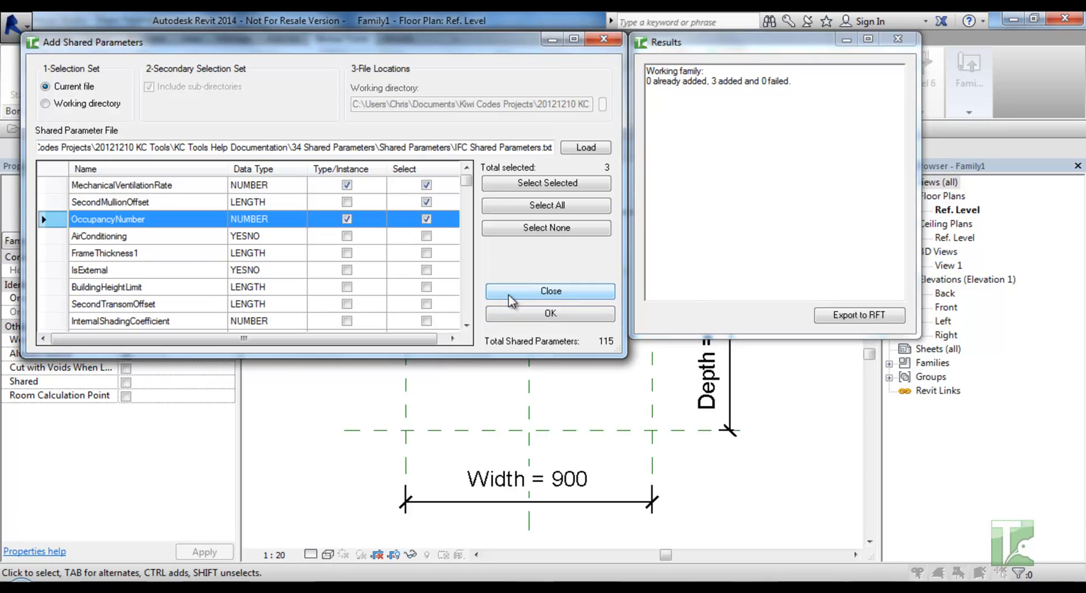
Close the shared-parameter tool and bring up Family Types from the Create tab
left_click(551, 290)
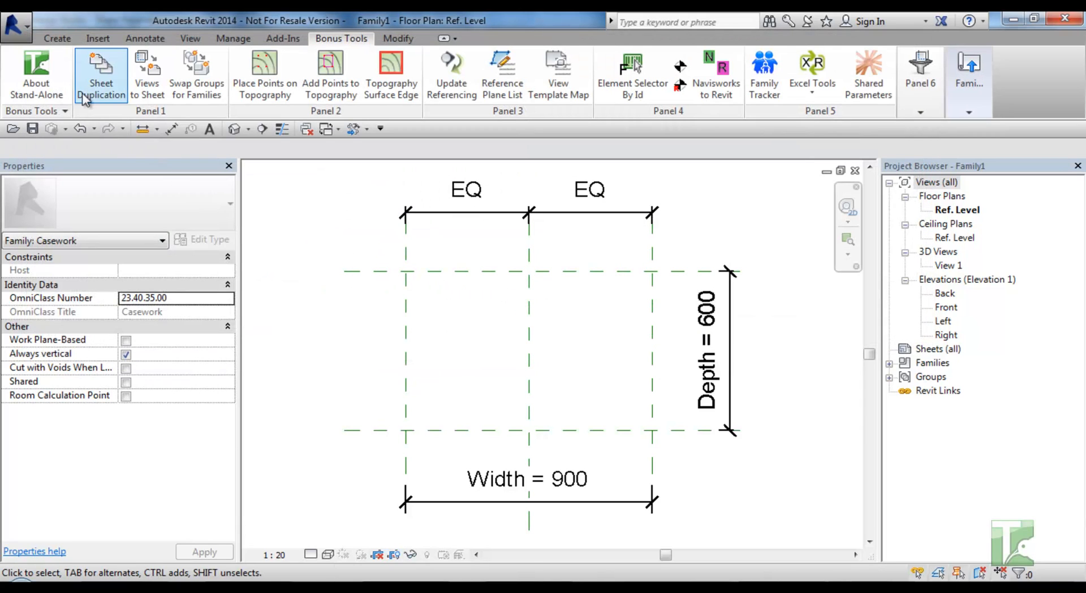
left_click(56, 38)
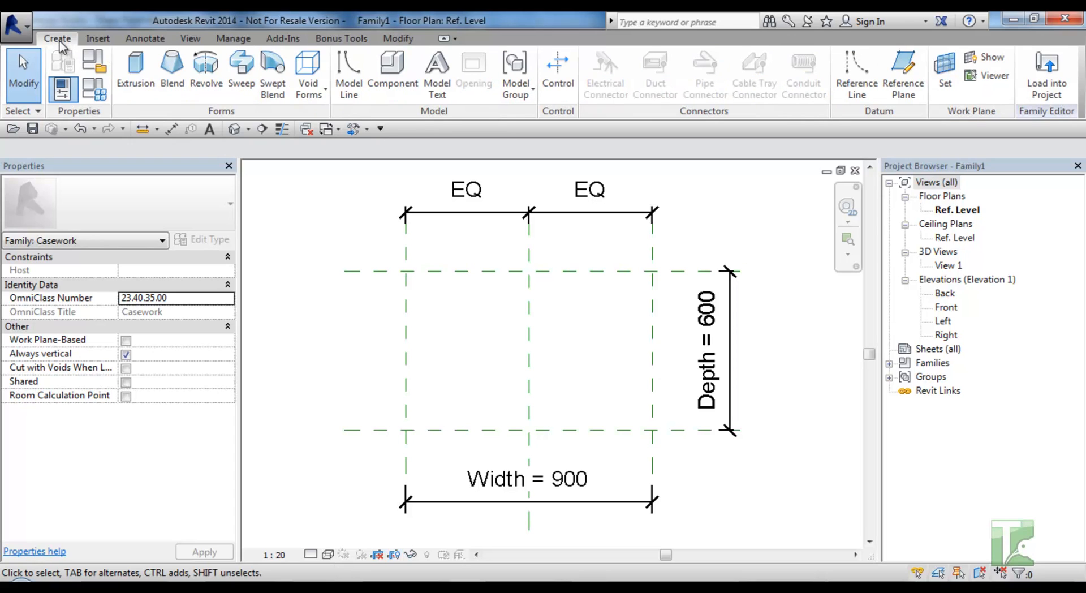
left_click(63, 90)
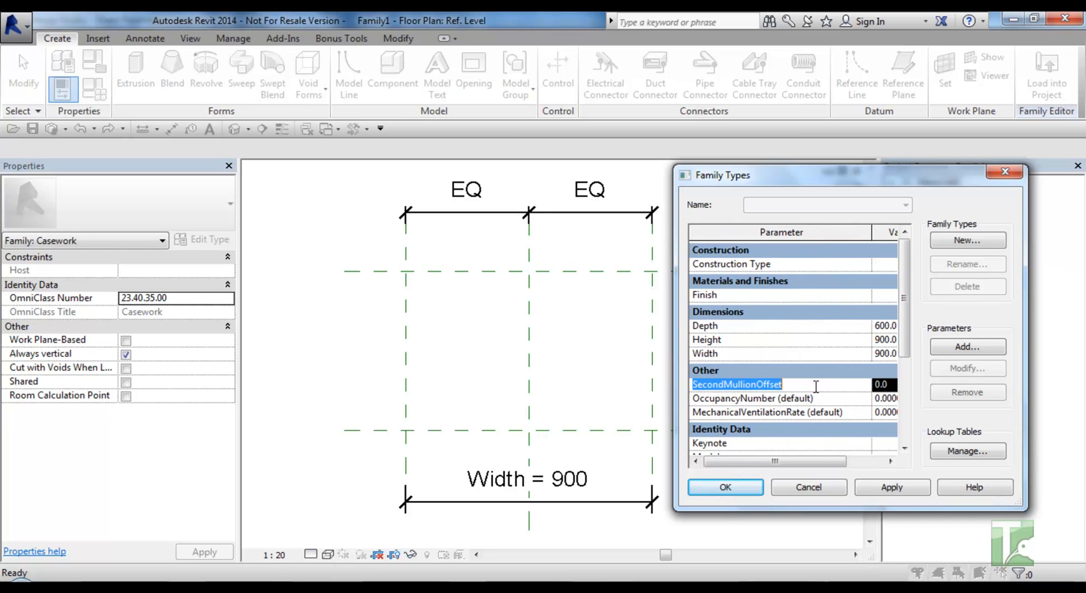
Inspect the new MechanicalVentilationRate parameter listed under Other with its zero default
left_click(767, 412)
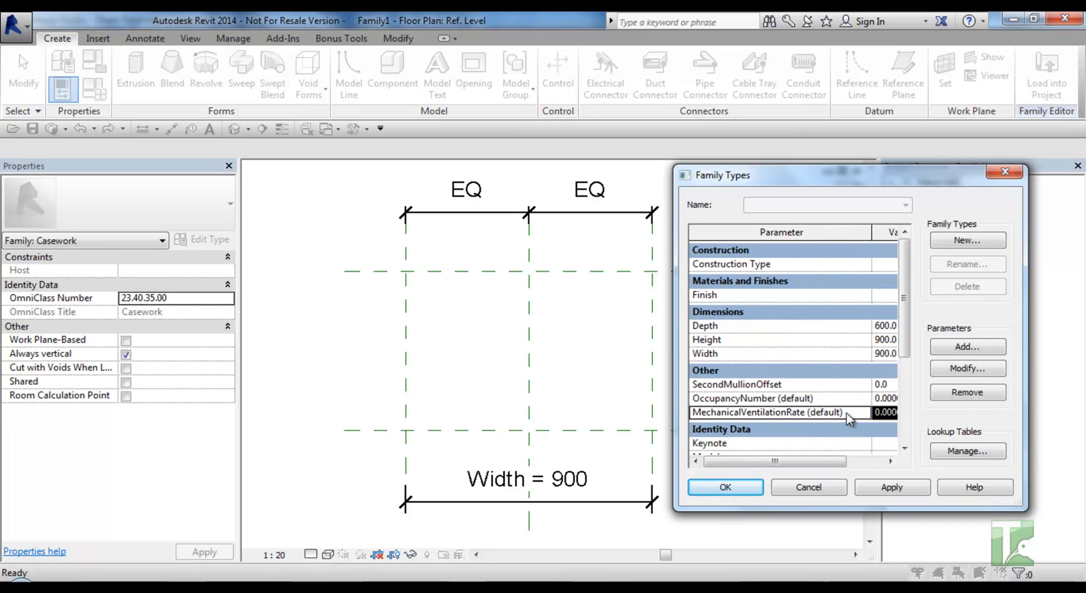
left_click(767, 411)
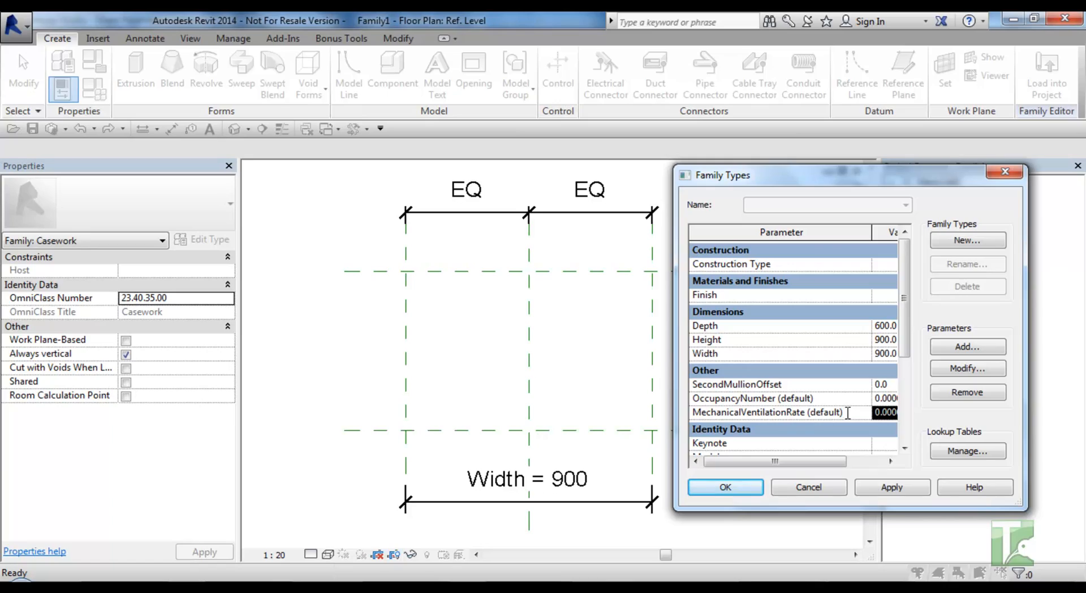